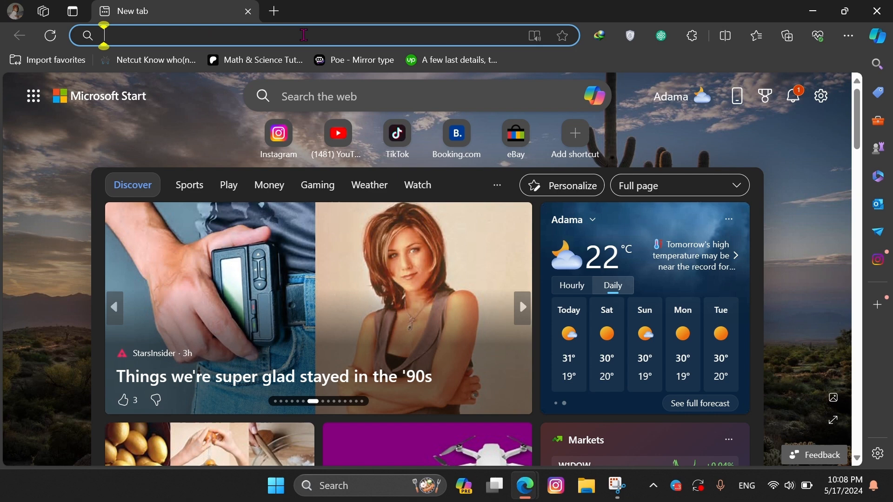
type("https://www.microsoft.com/en-us/")
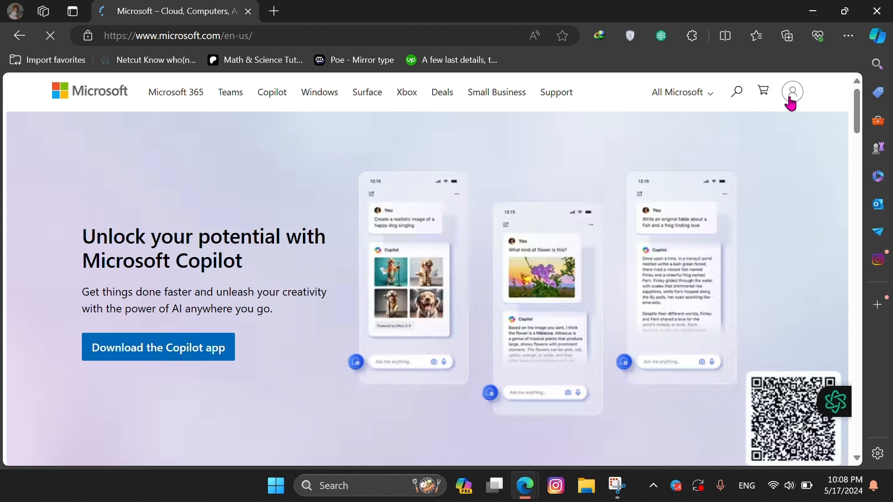
mouse_move(790, 92)
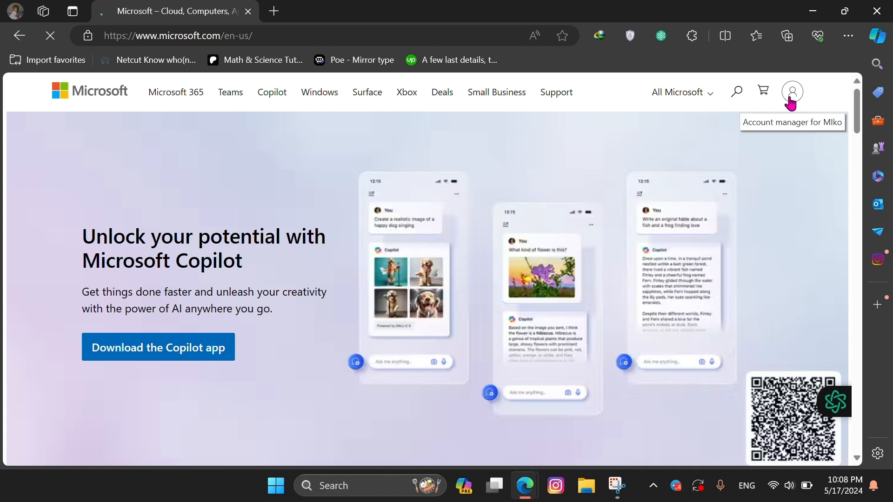
left_click(791, 91)
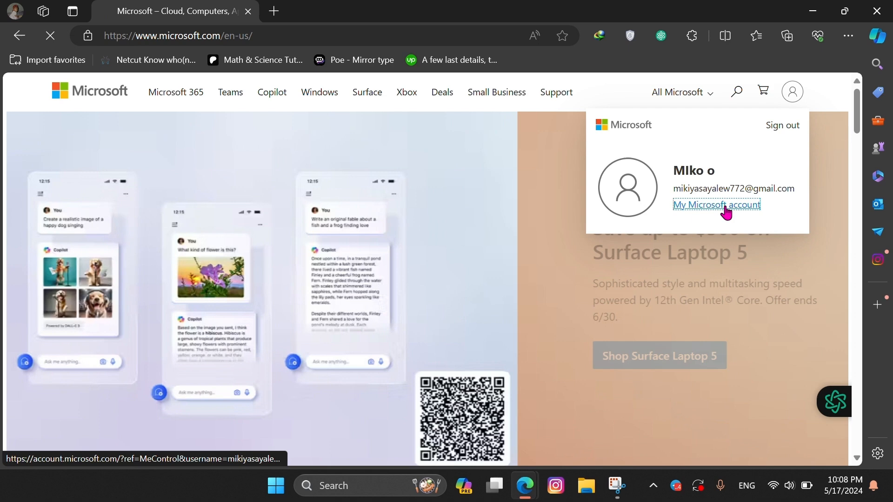
Reach Your info and begin editing the account info showing email and no phone.
left_click(716, 205)
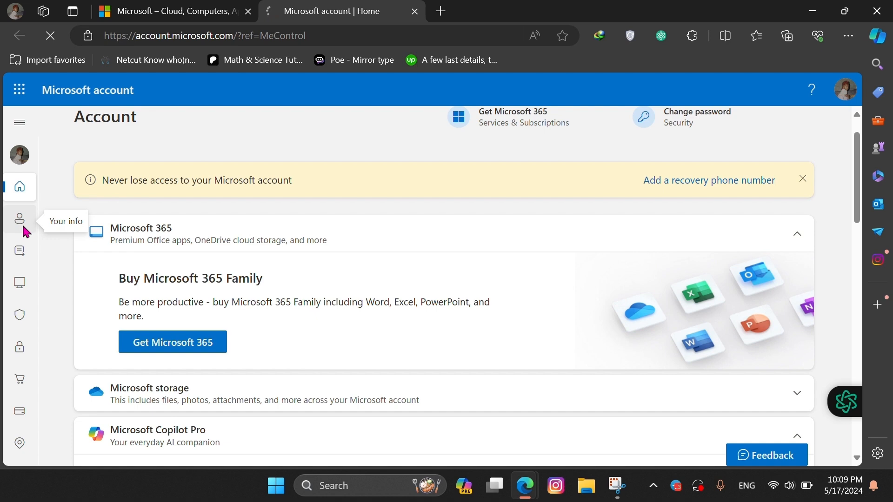
left_click(18, 219)
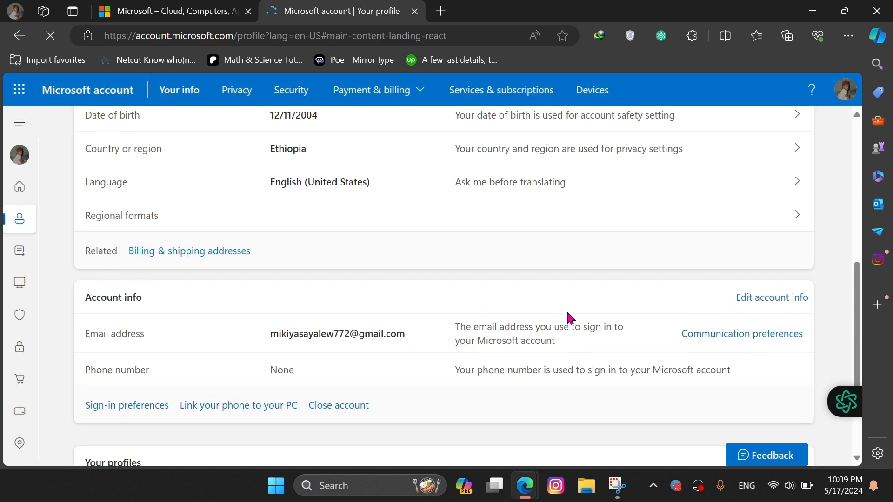
scroll("down", 3)
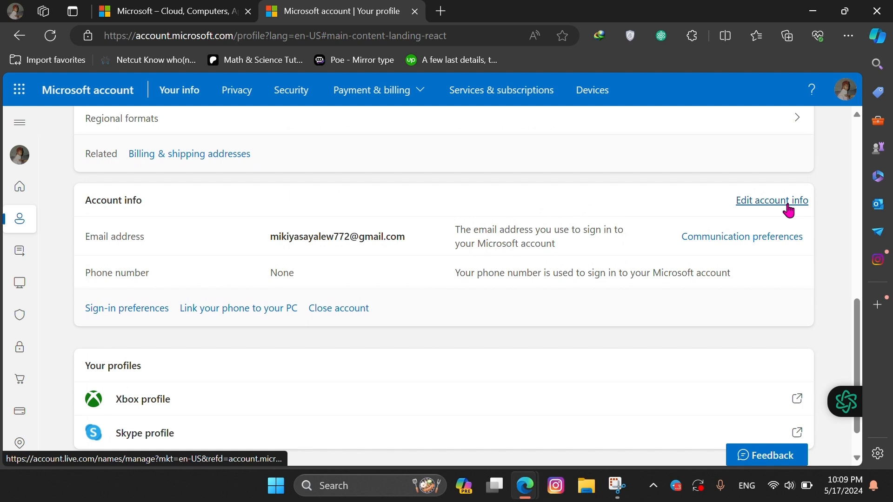
left_click(772, 200)
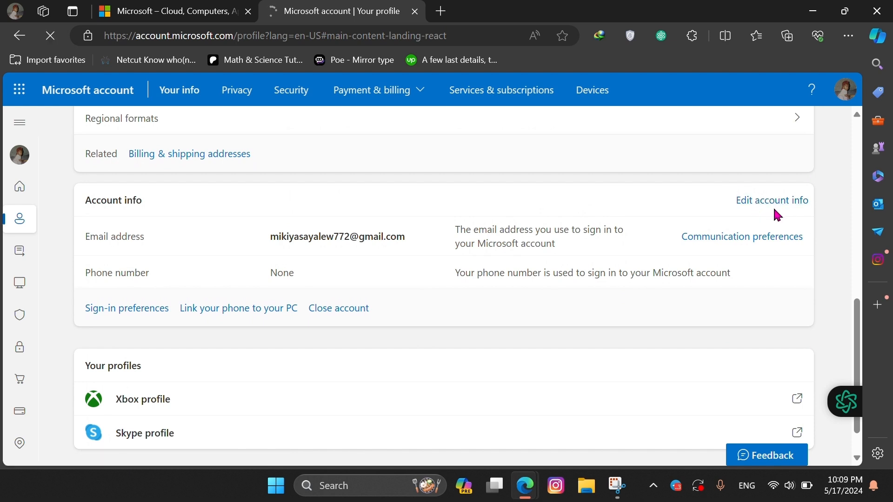
left_click(127, 308)
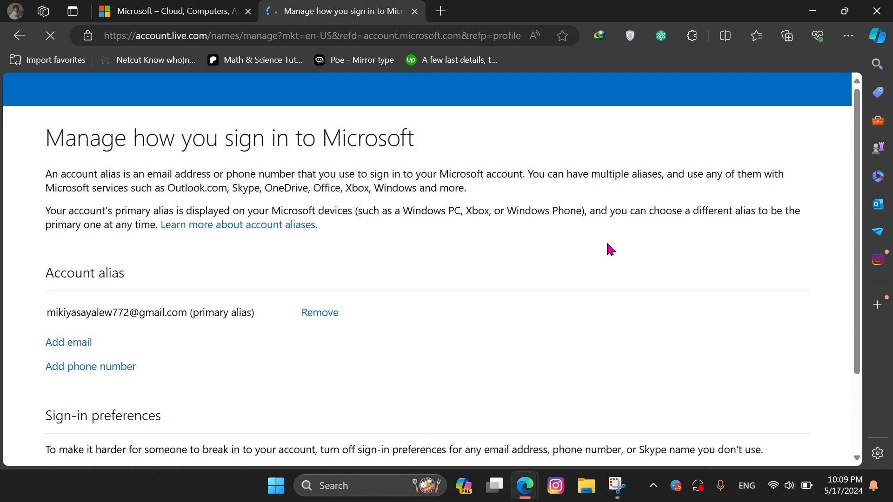
scroll("down", 3)
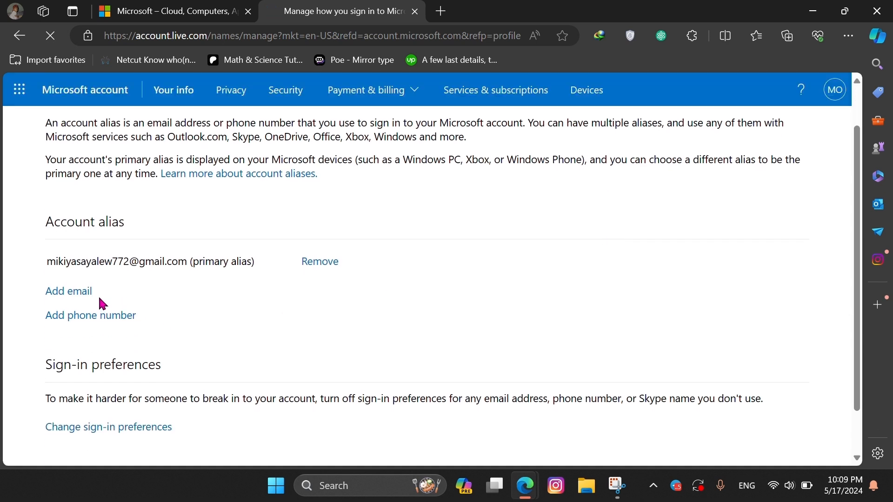
mouse_move(91, 315)
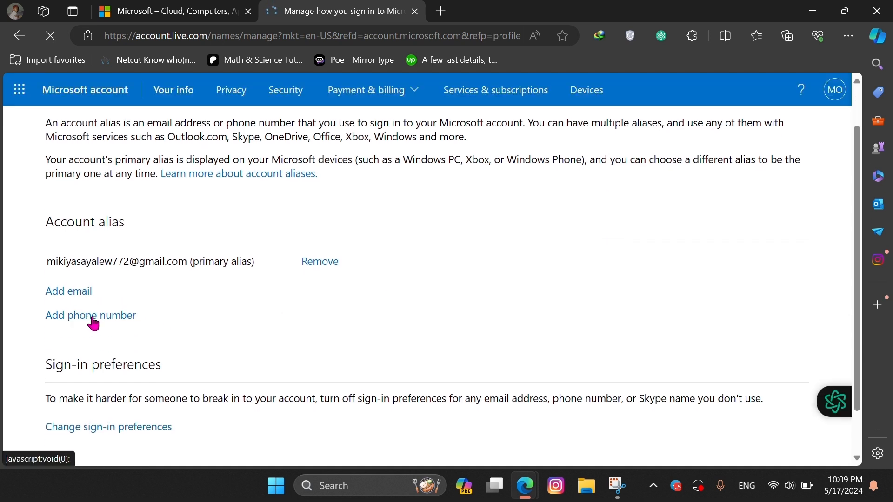
left_click(90, 315)
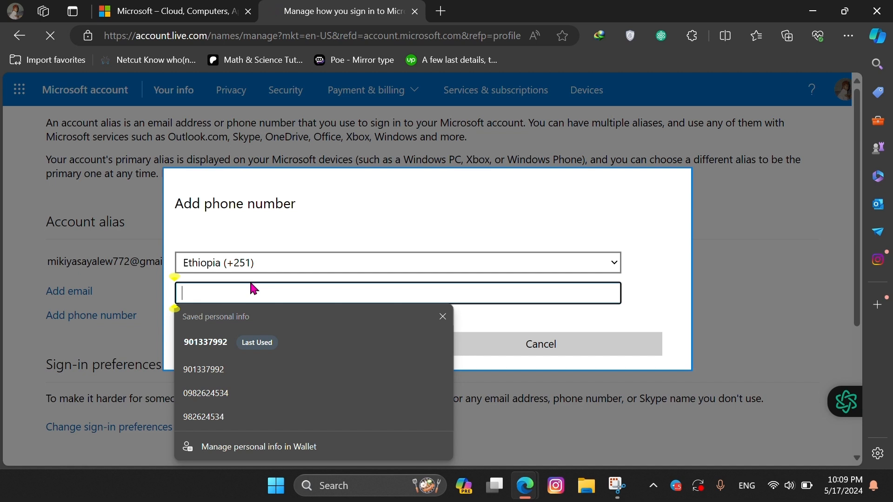
left_click(205, 341)
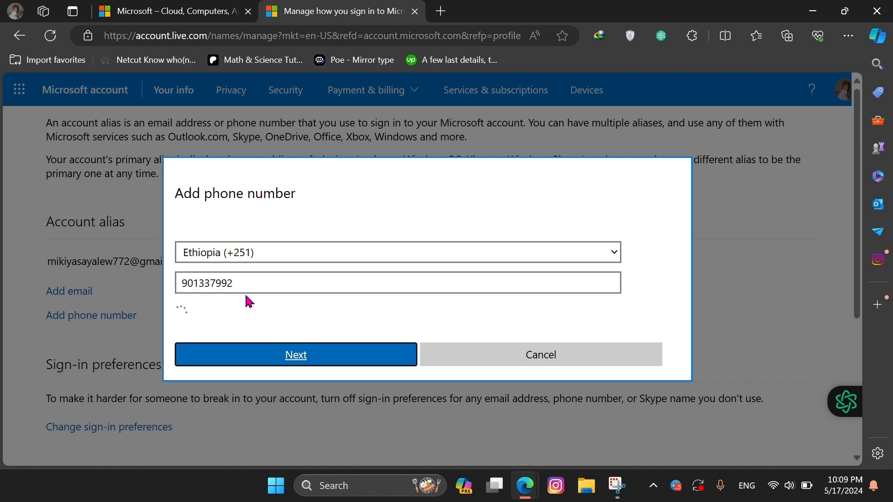
left_click(295, 354)
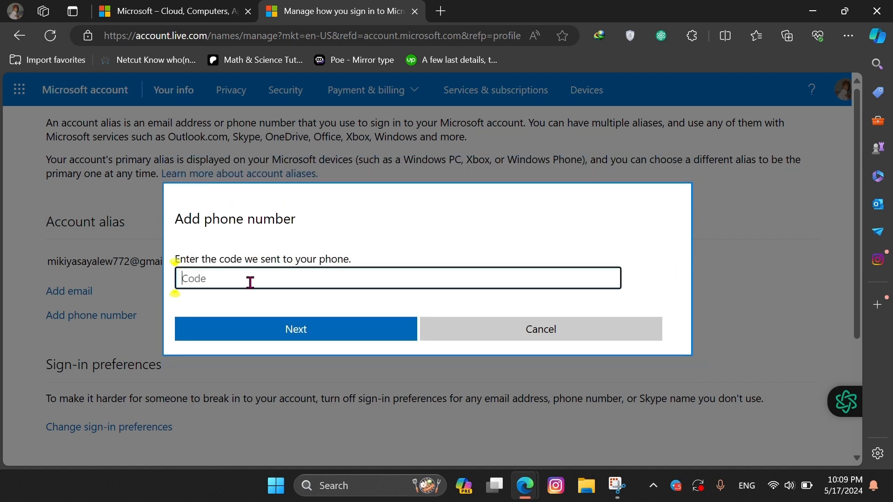
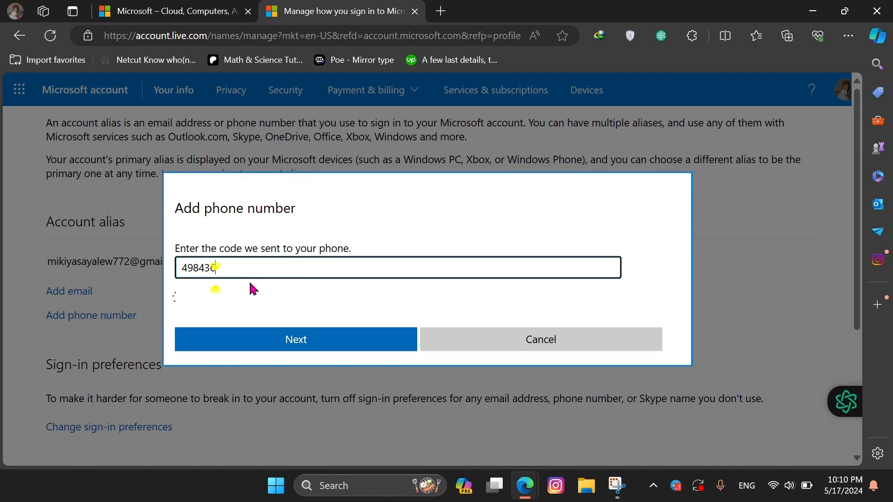
left_click(295, 339)
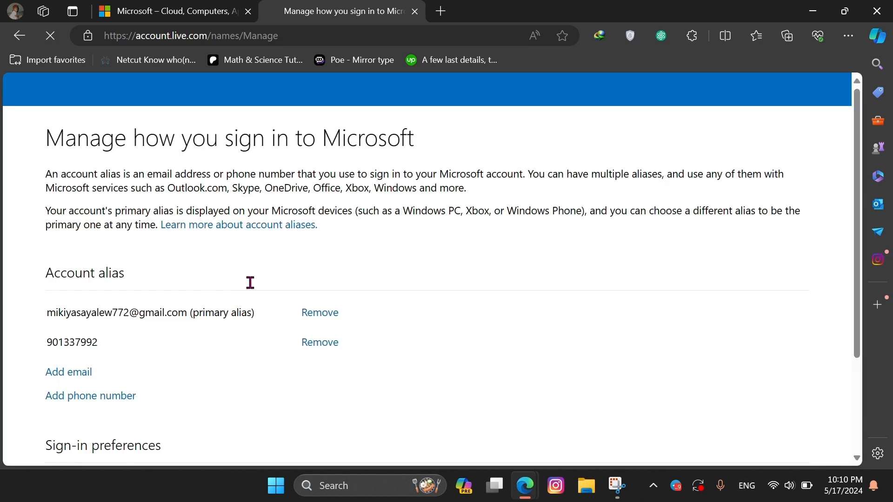